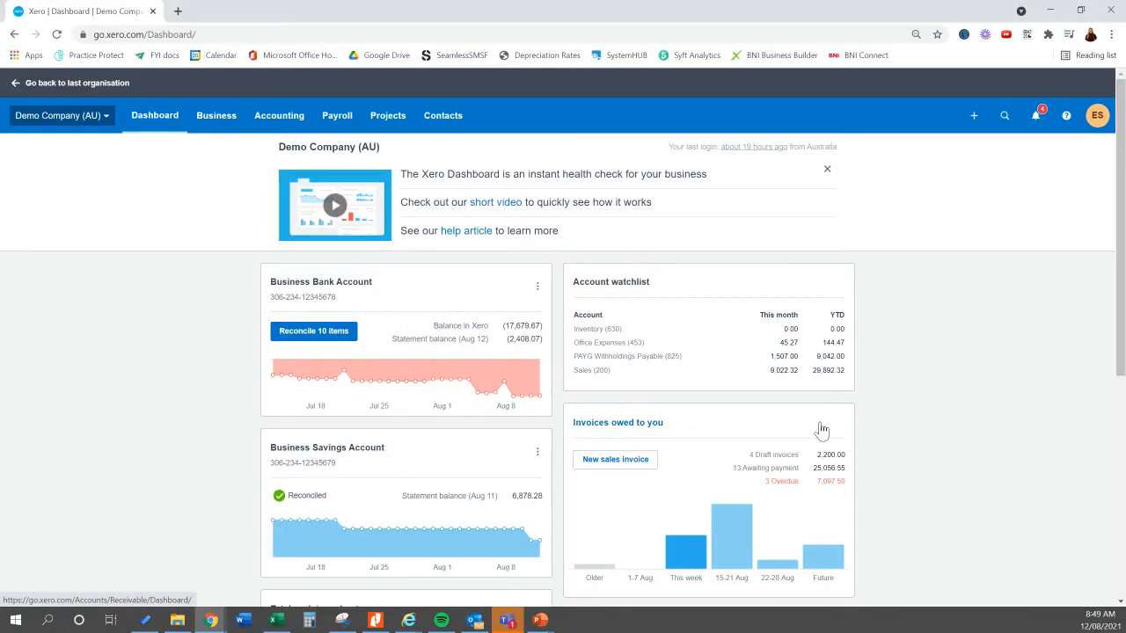
mouse_move(168, 323)
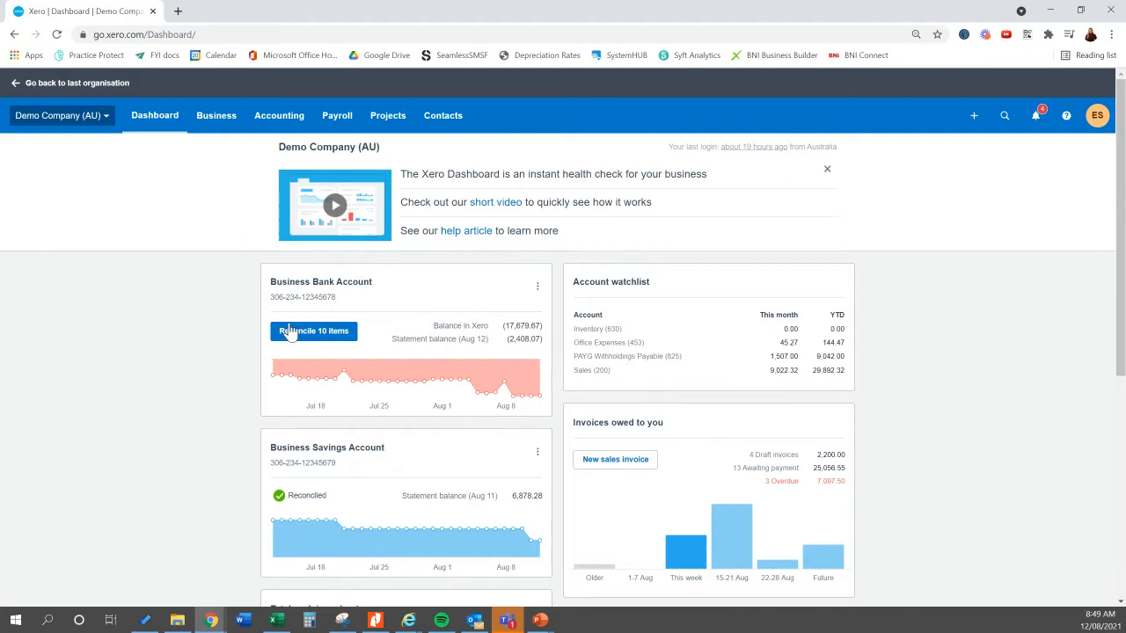
Step: Open 'Reconcile 10 items' on the Business Bank Account and scroll the statement lines
left_click(313, 331)
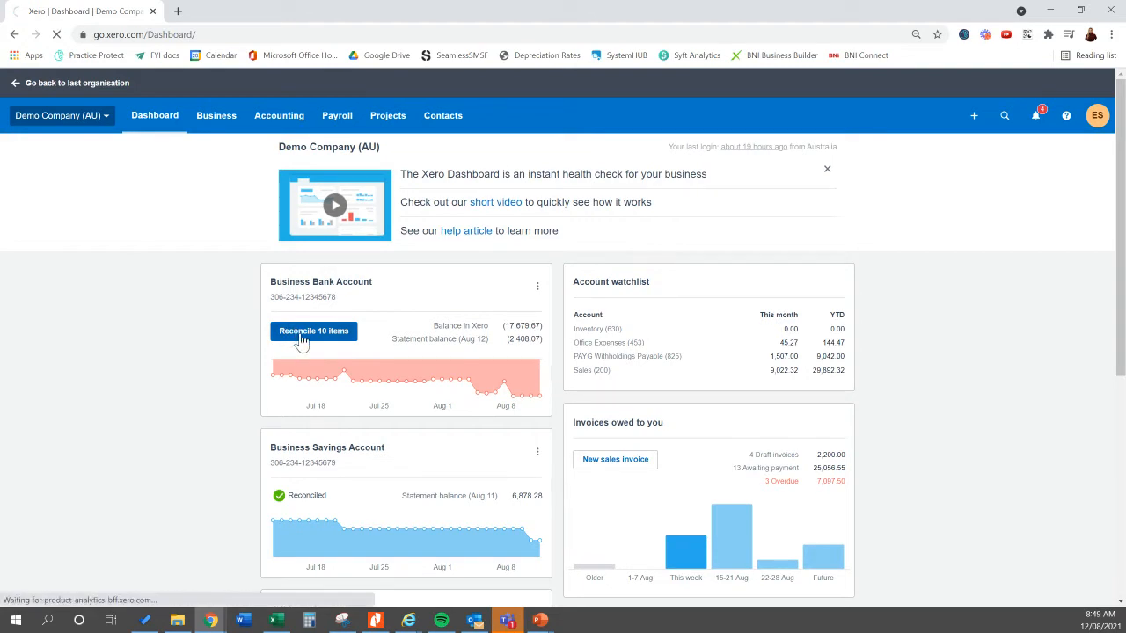
left_click(314, 330)
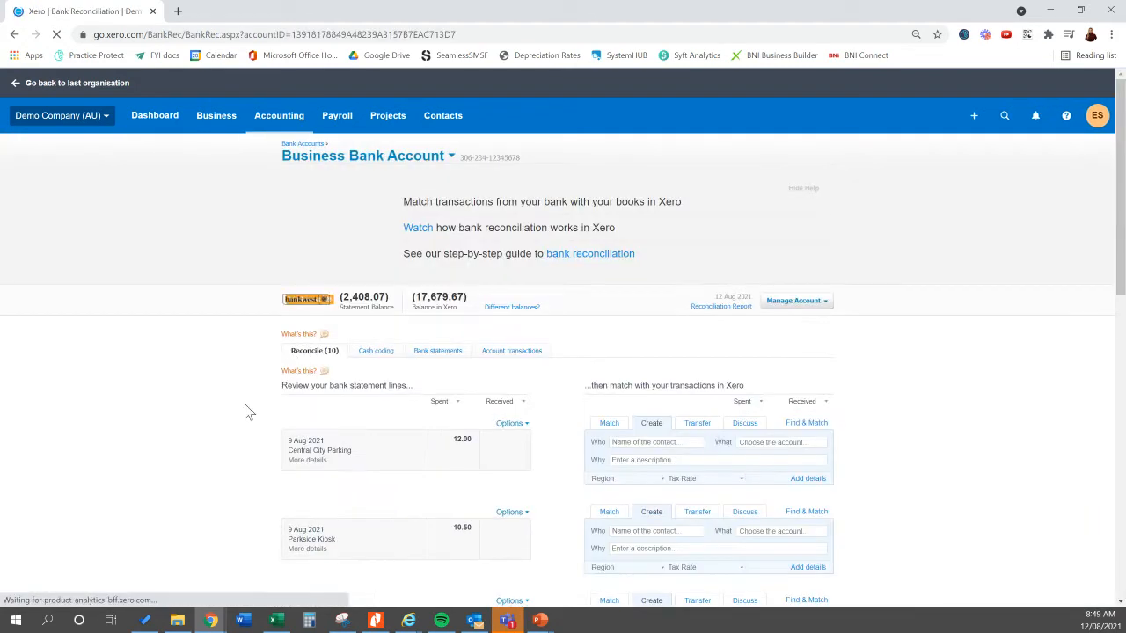
scroll("down", 3)
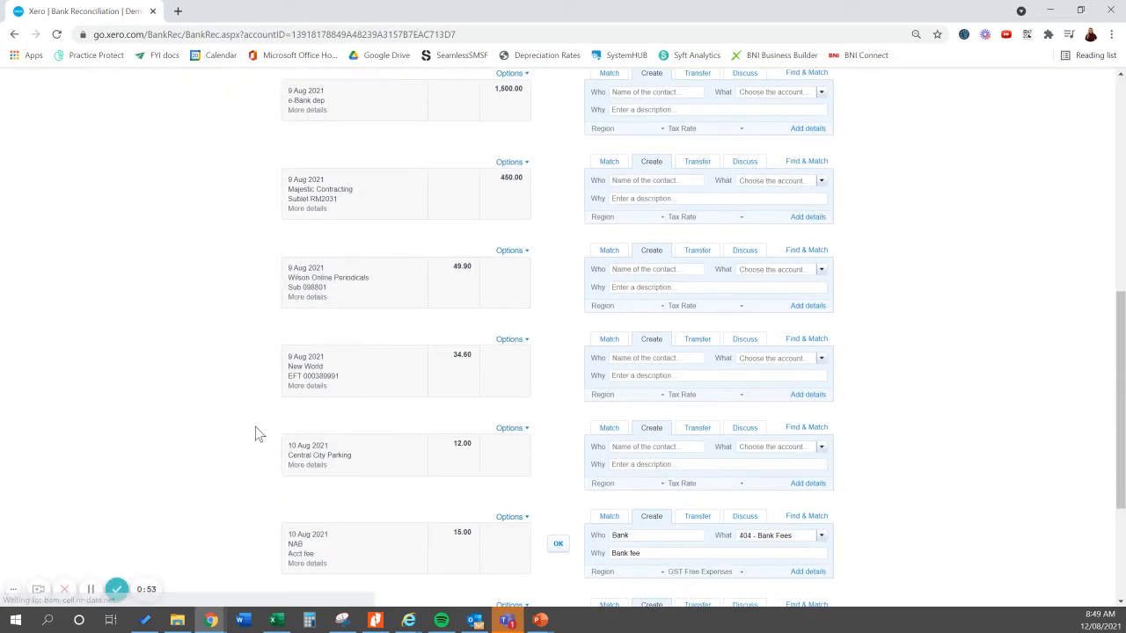
scroll("down", 3)
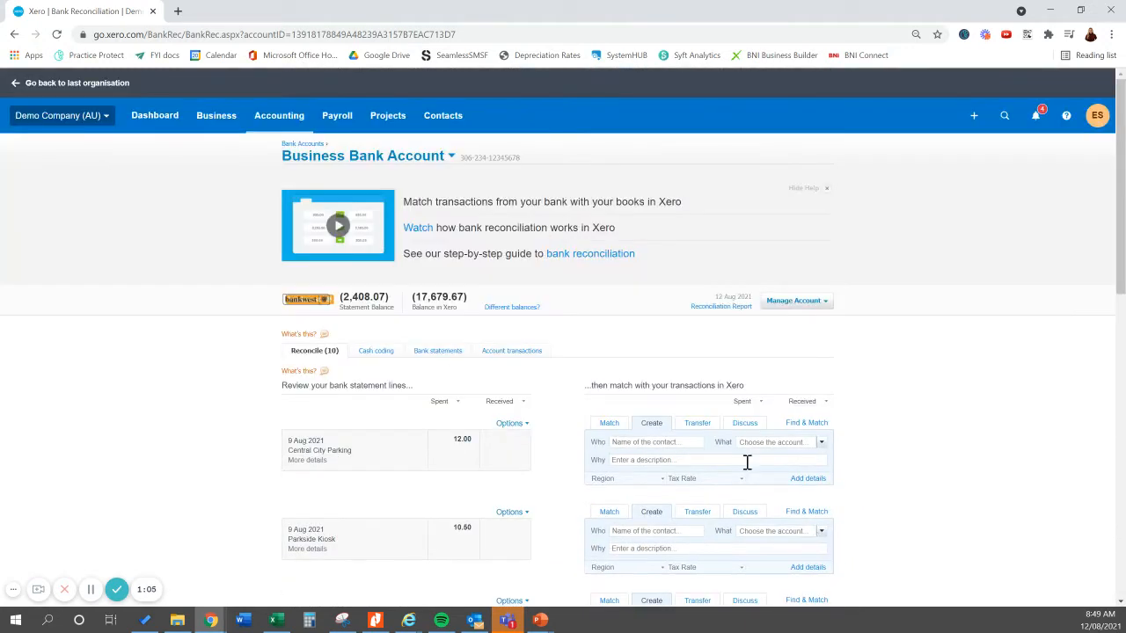
Step: Show the chart of accounts filtered to the Revenue tab
left_click(279, 115)
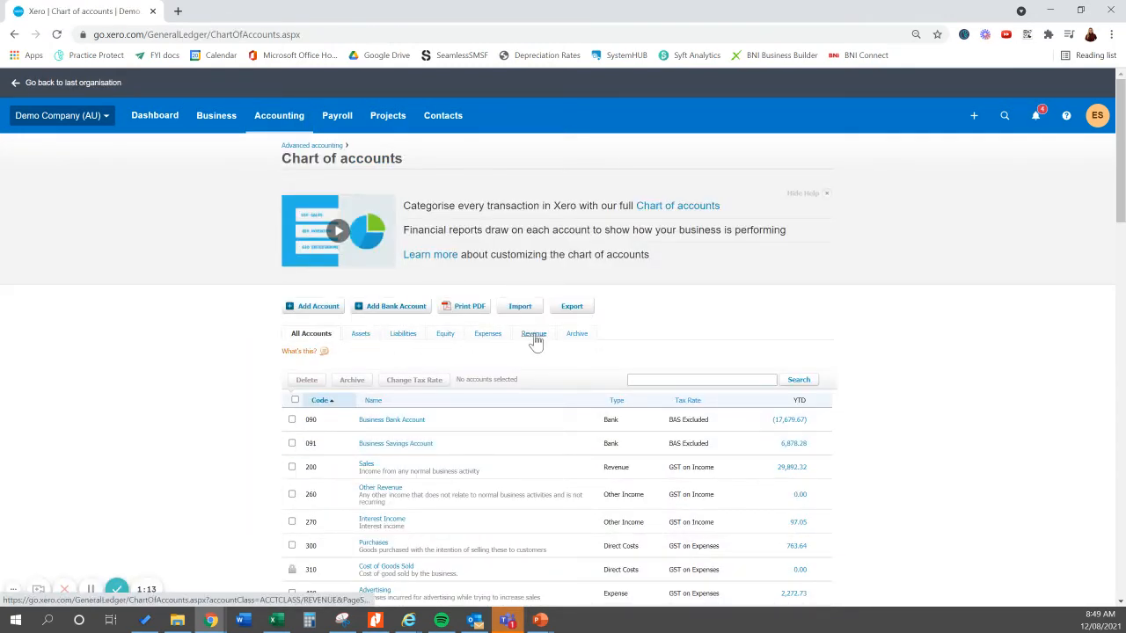
left_click(533, 332)
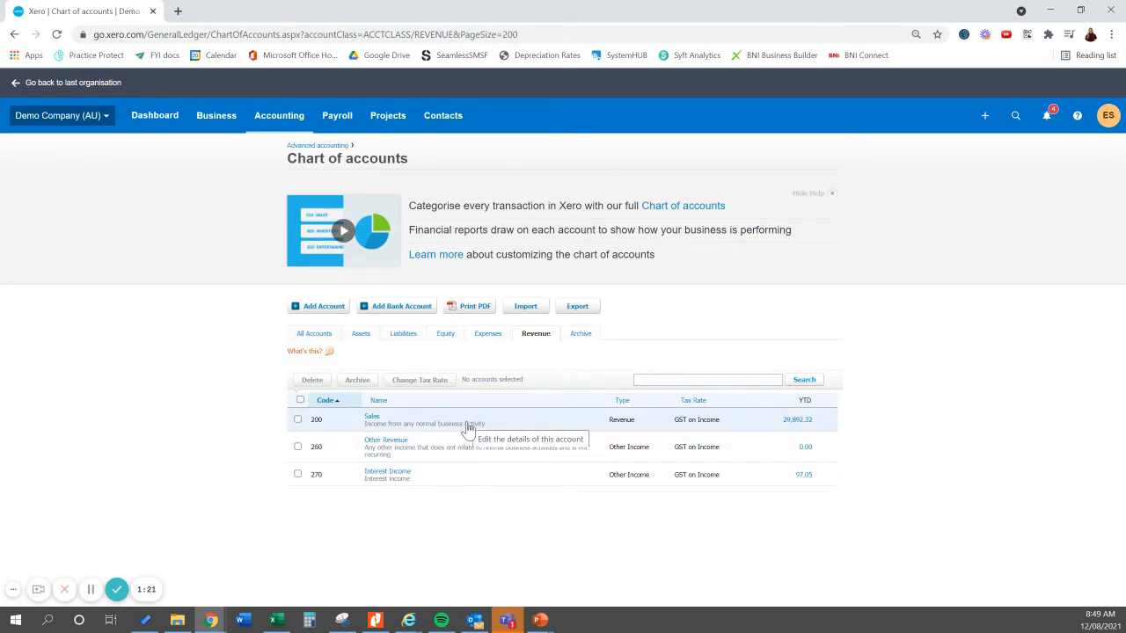
mouse_move(624, 446)
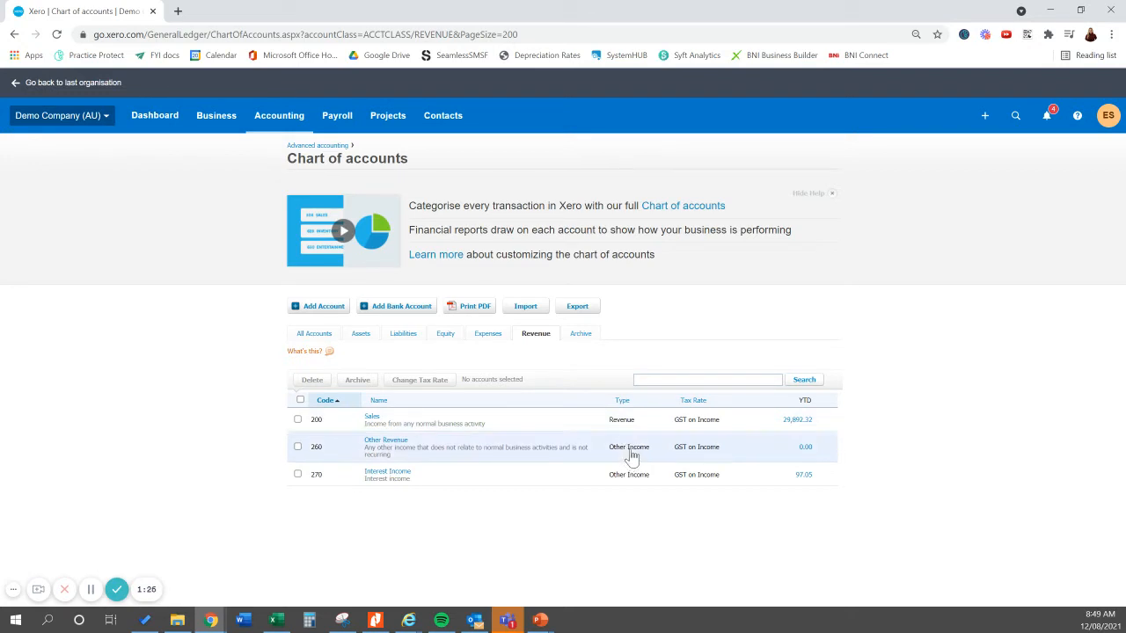
mouse_move(632, 430)
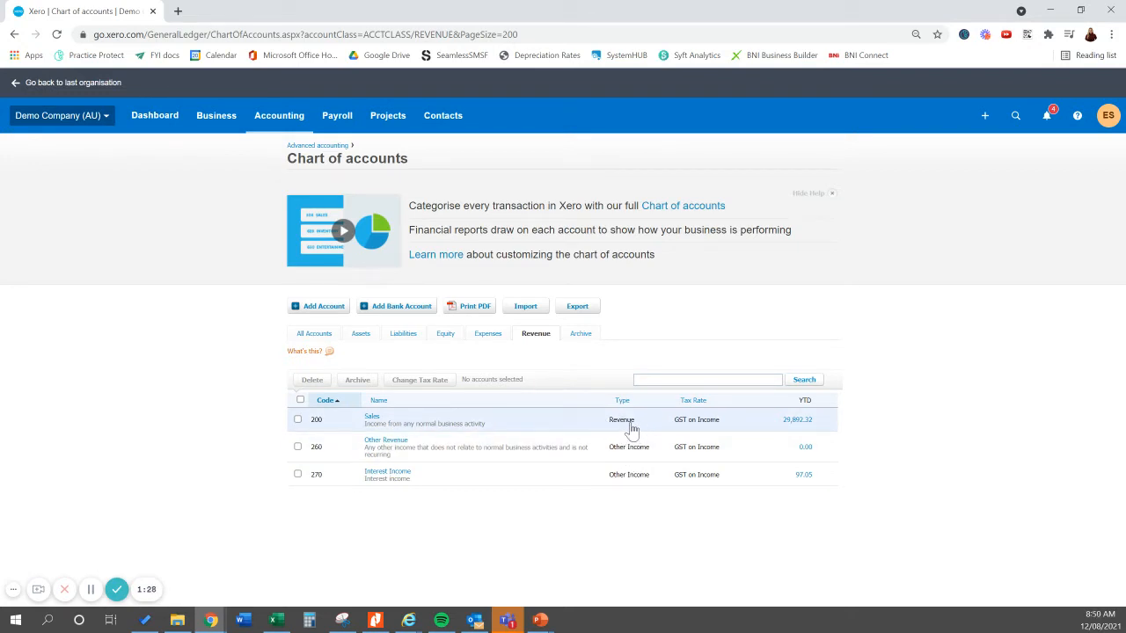
mouse_move(513, 425)
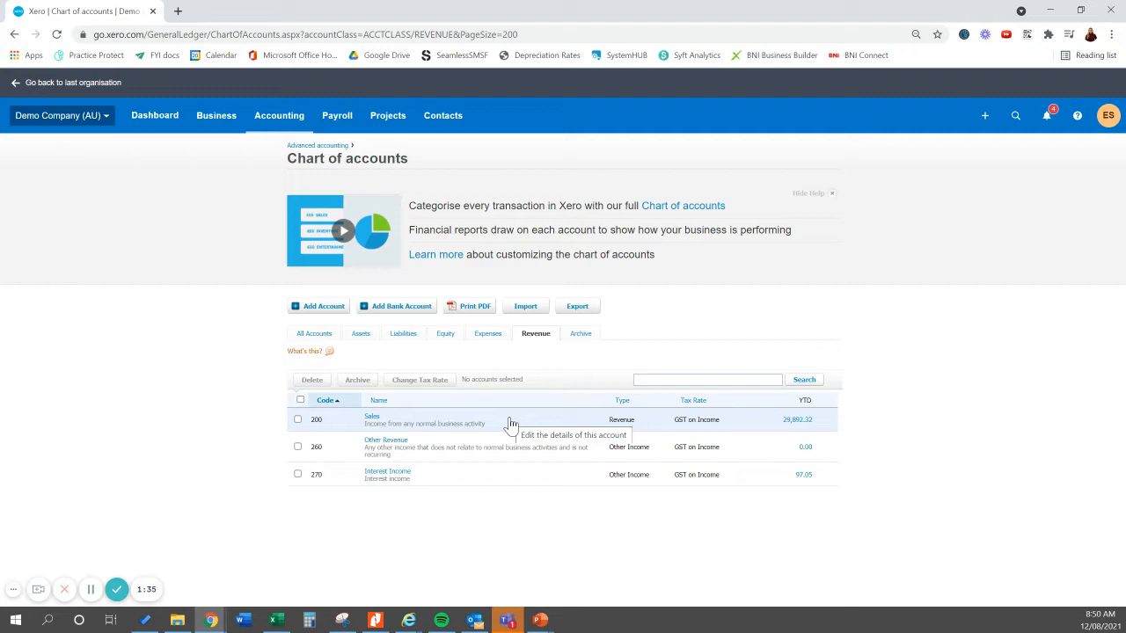
mouse_move(482, 456)
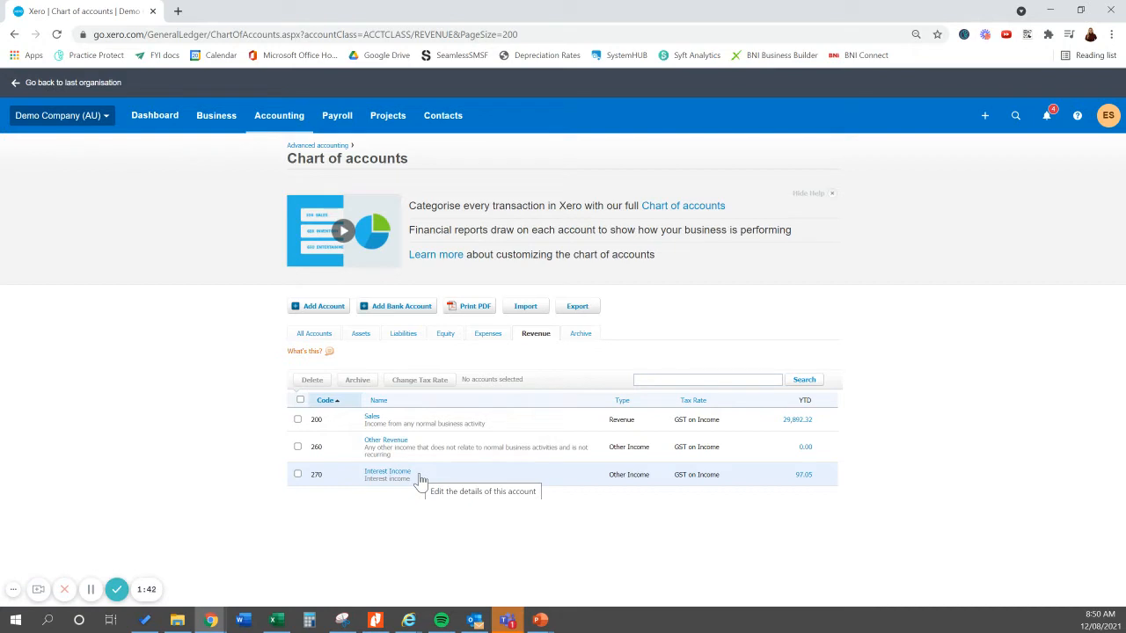
mouse_move(460, 490)
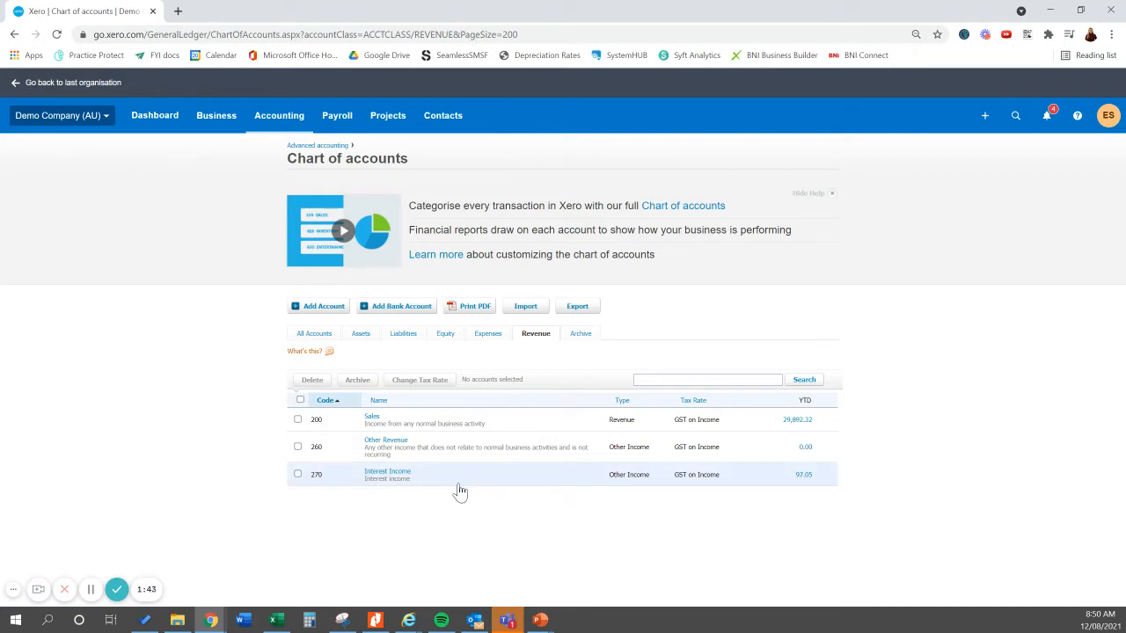
mouse_move(394, 503)
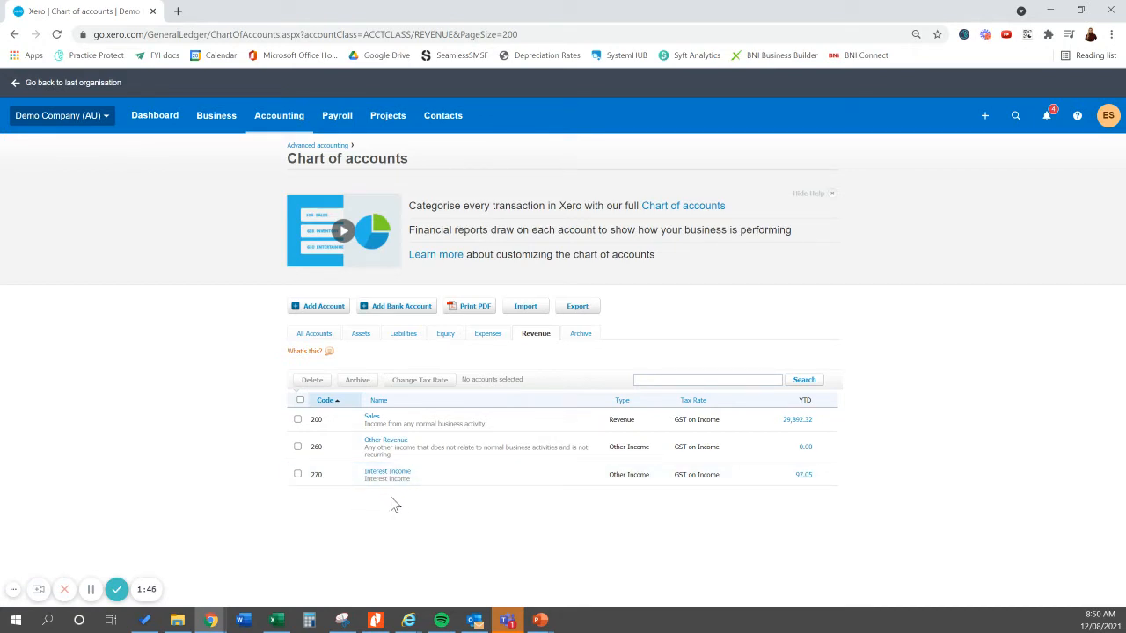
mouse_move(439, 504)
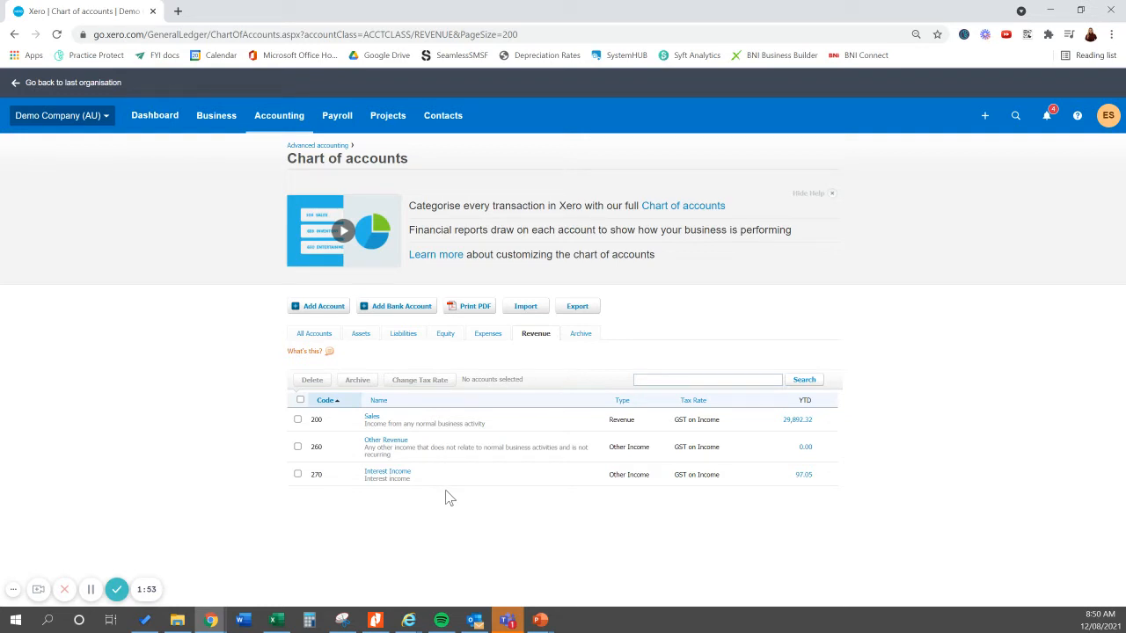
mouse_move(440, 501)
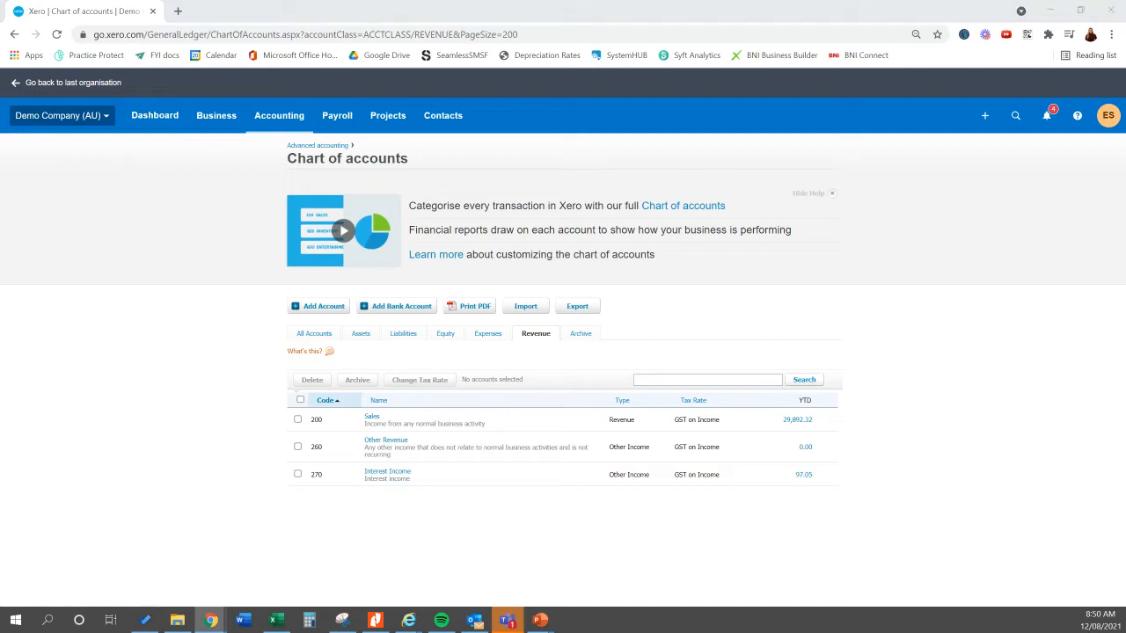
mouse_move(644, 526)
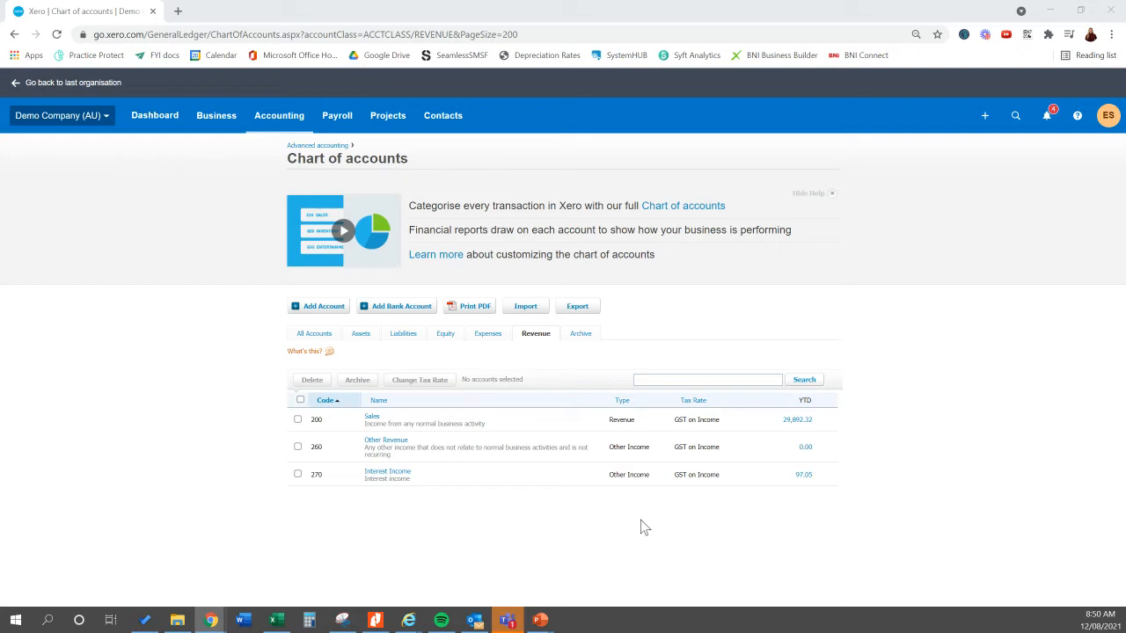
mouse_move(414, 525)
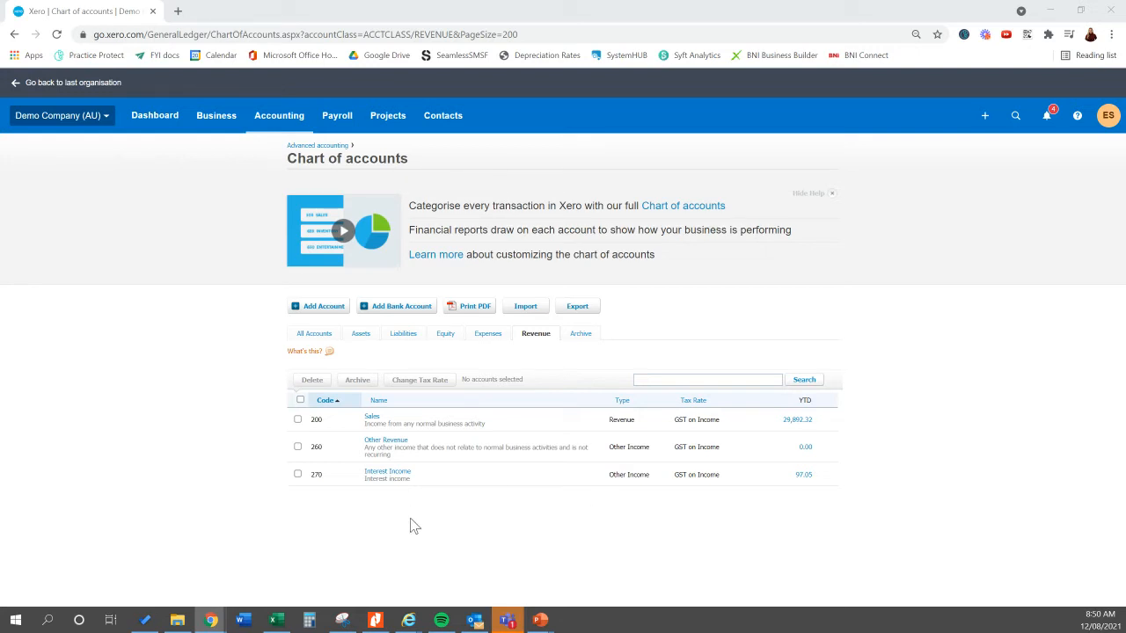
mouse_move(437, 529)
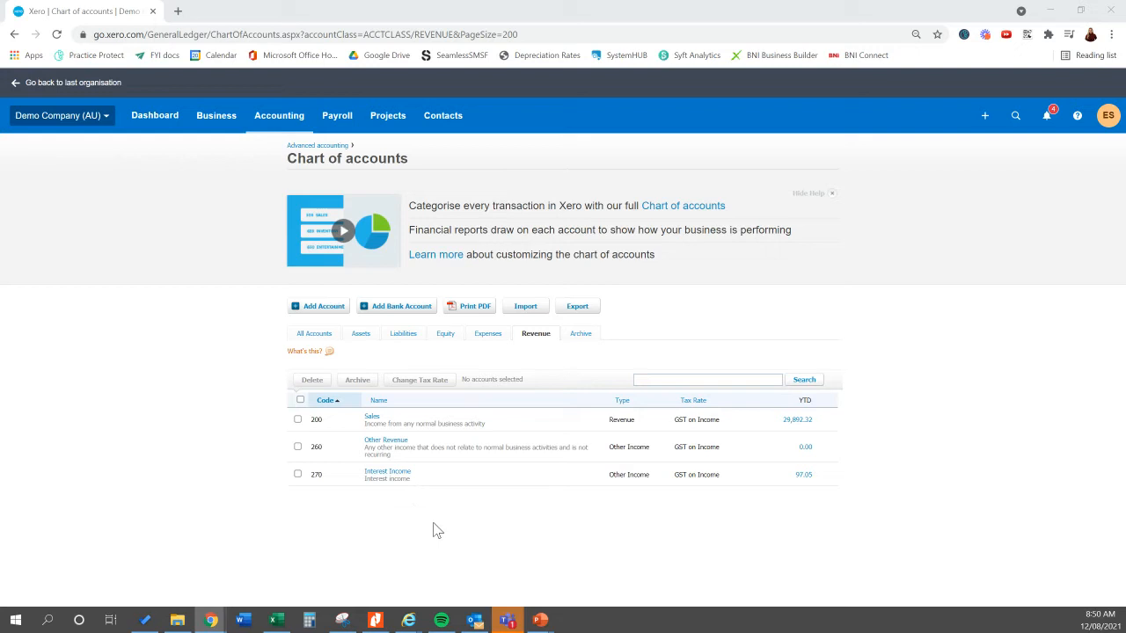
mouse_move(400, 534)
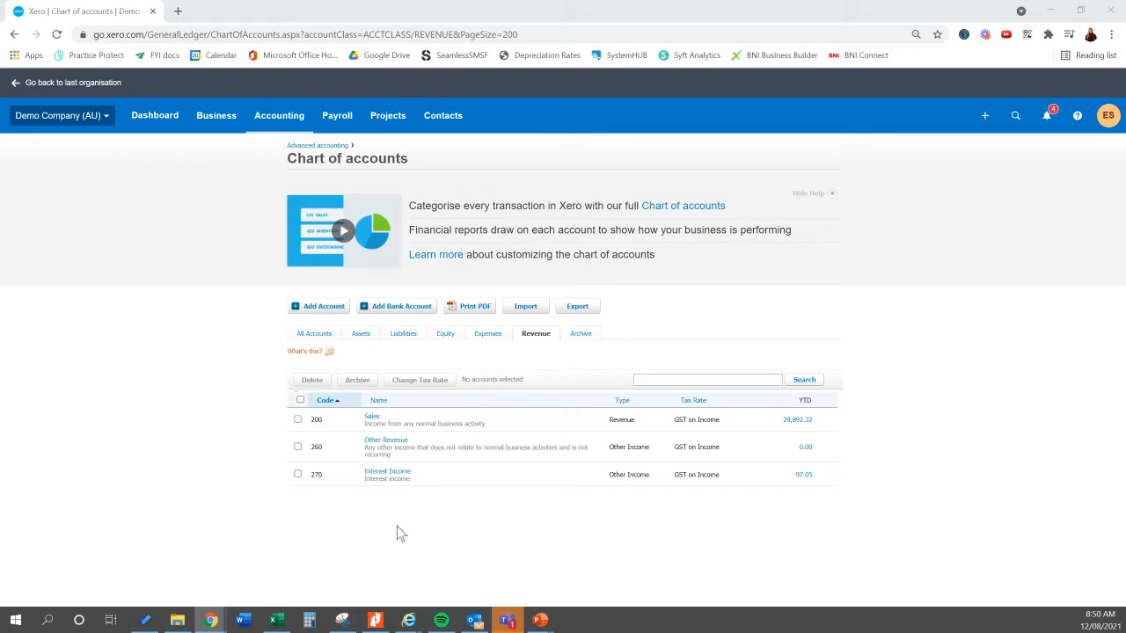
mouse_move(247, 505)
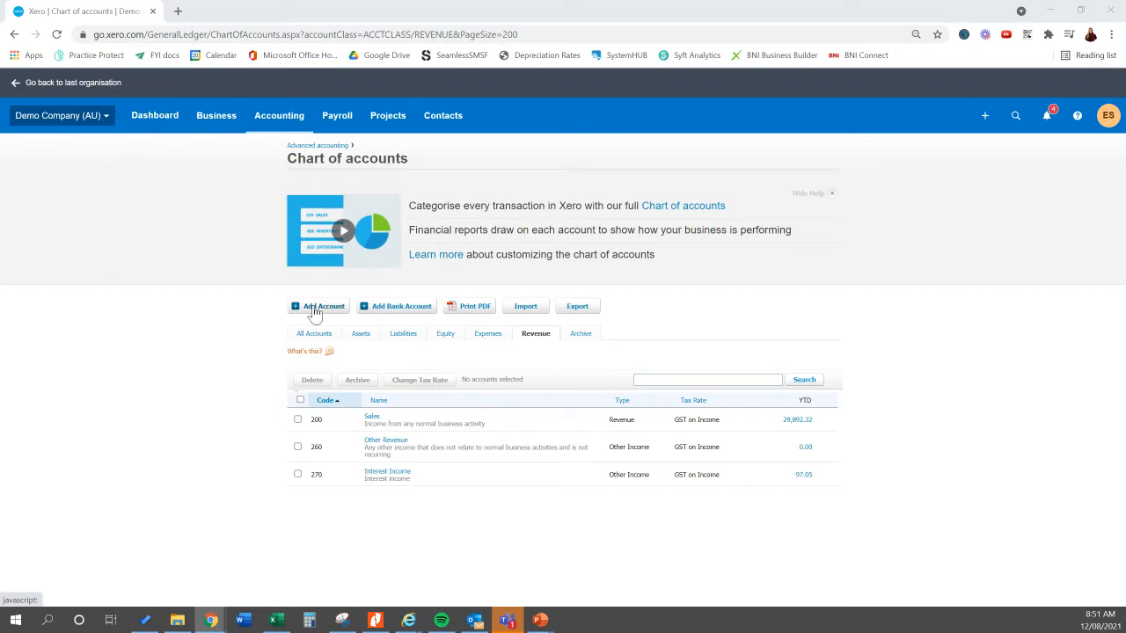
Step: Start a new Other Income account with code 250, then abandon the form
left_click(317, 306)
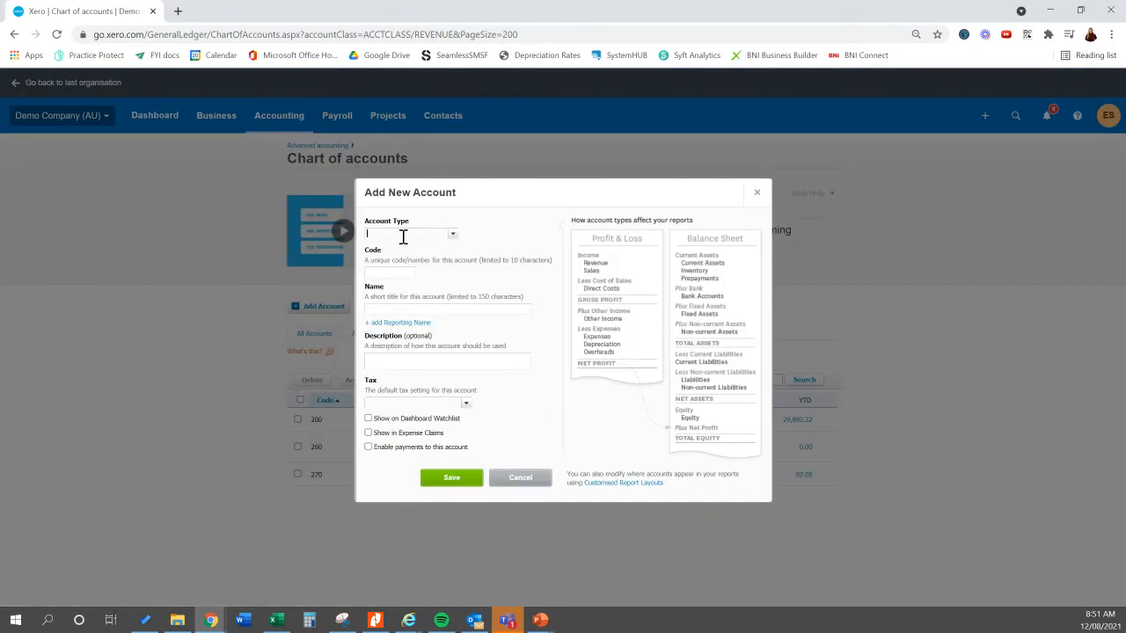
type("oth")
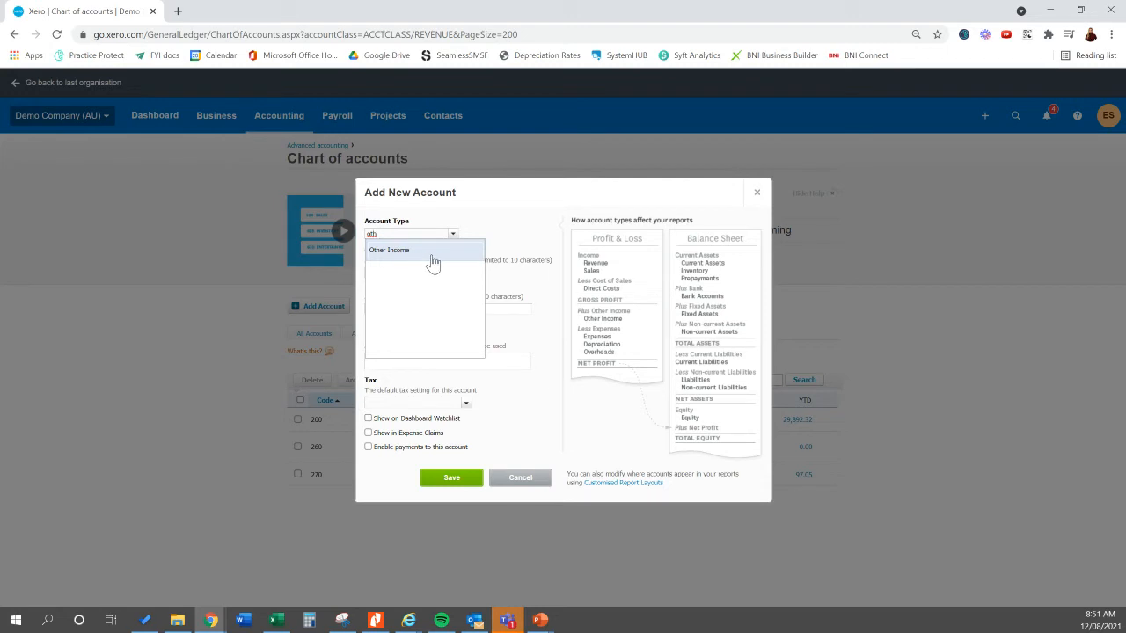
left_click(389, 250)
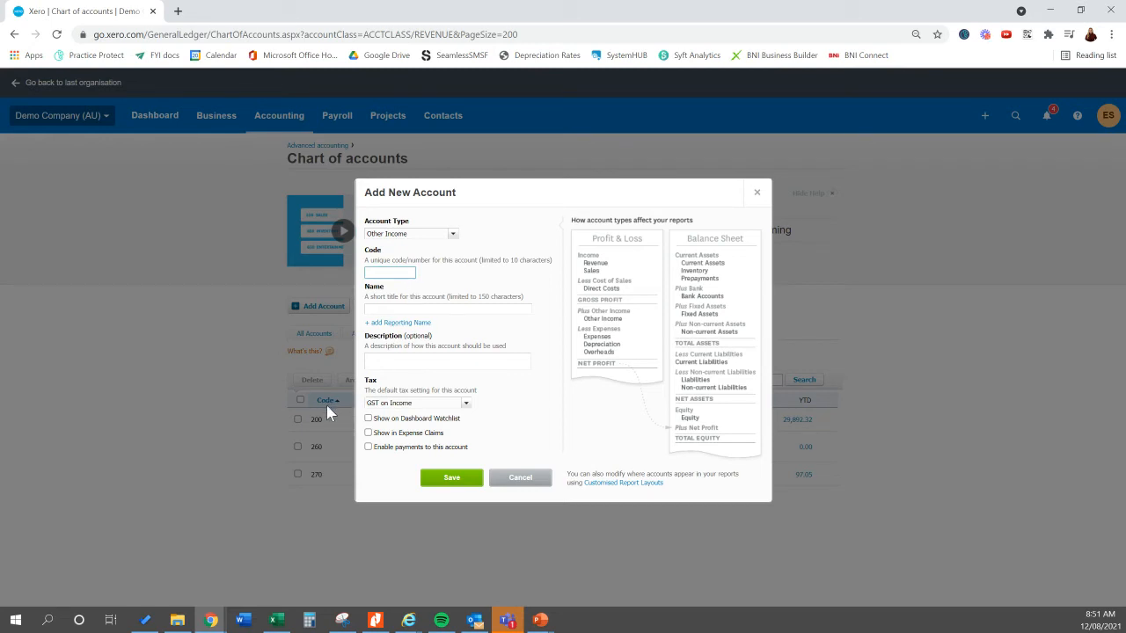
left_click(390, 272)
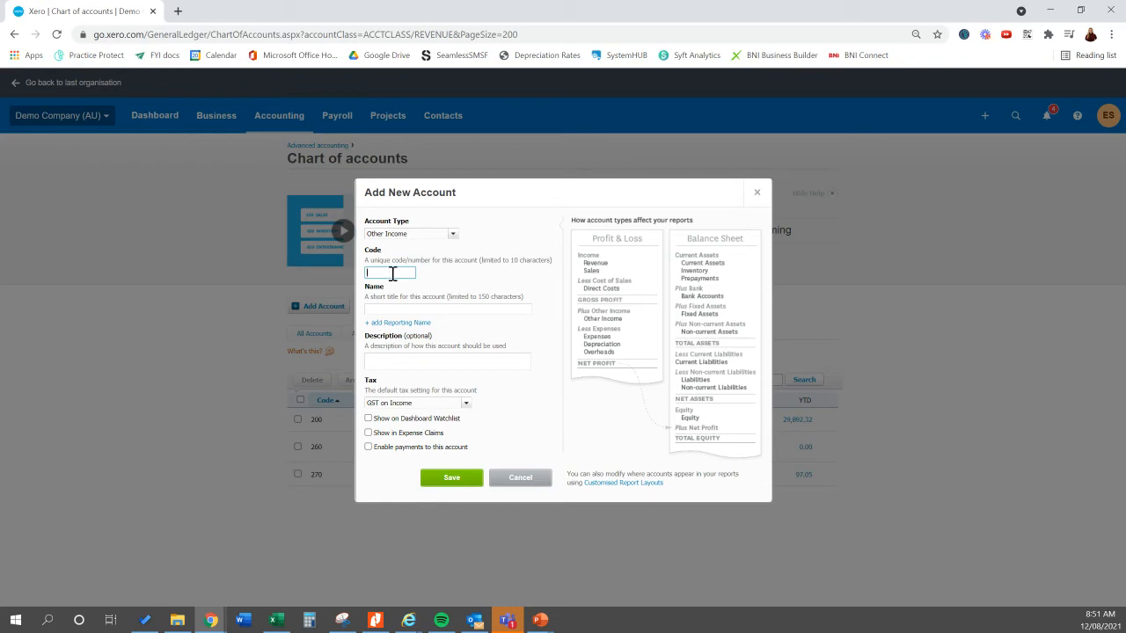
type("250")
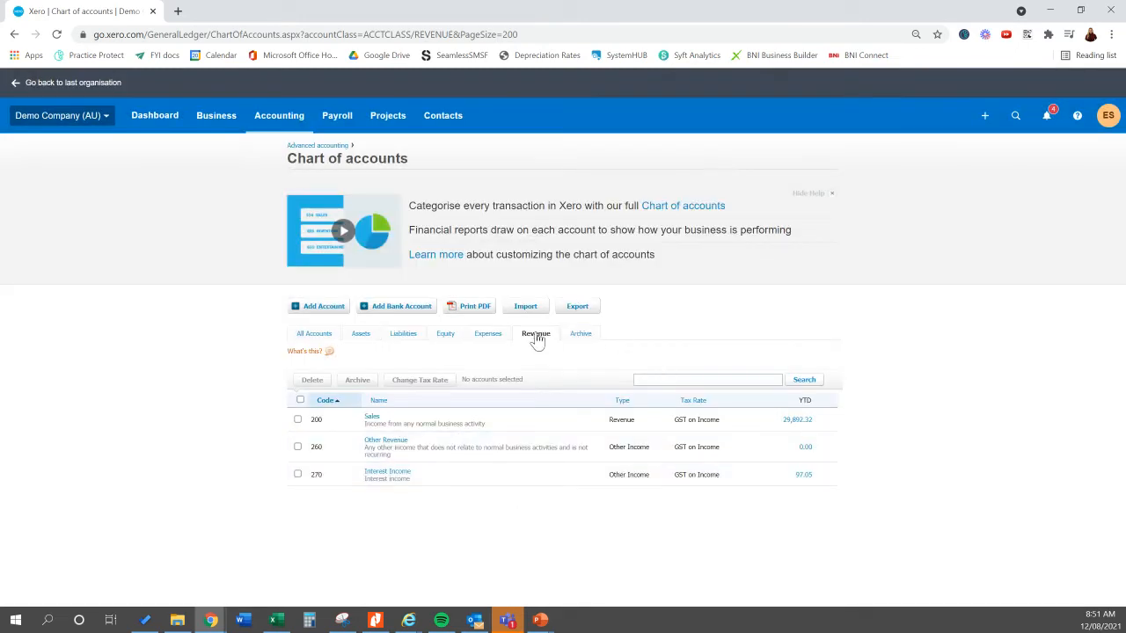
Step: Add a new Other Income account named Victorian Government Grant (NANE), code 255
left_click(536, 334)
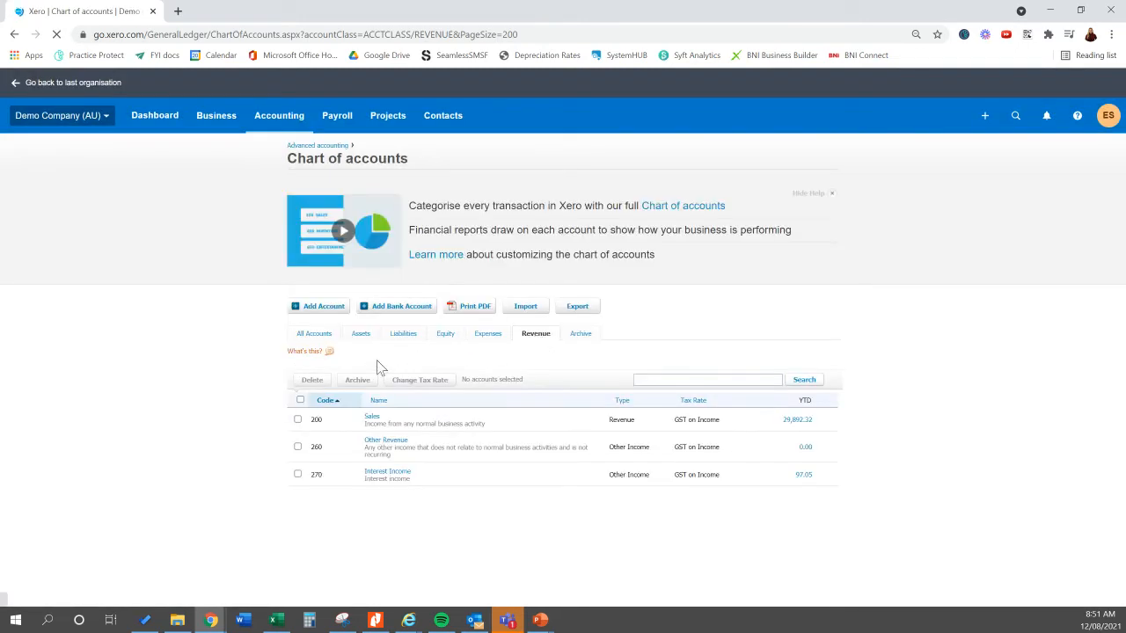
left_click(322, 306)
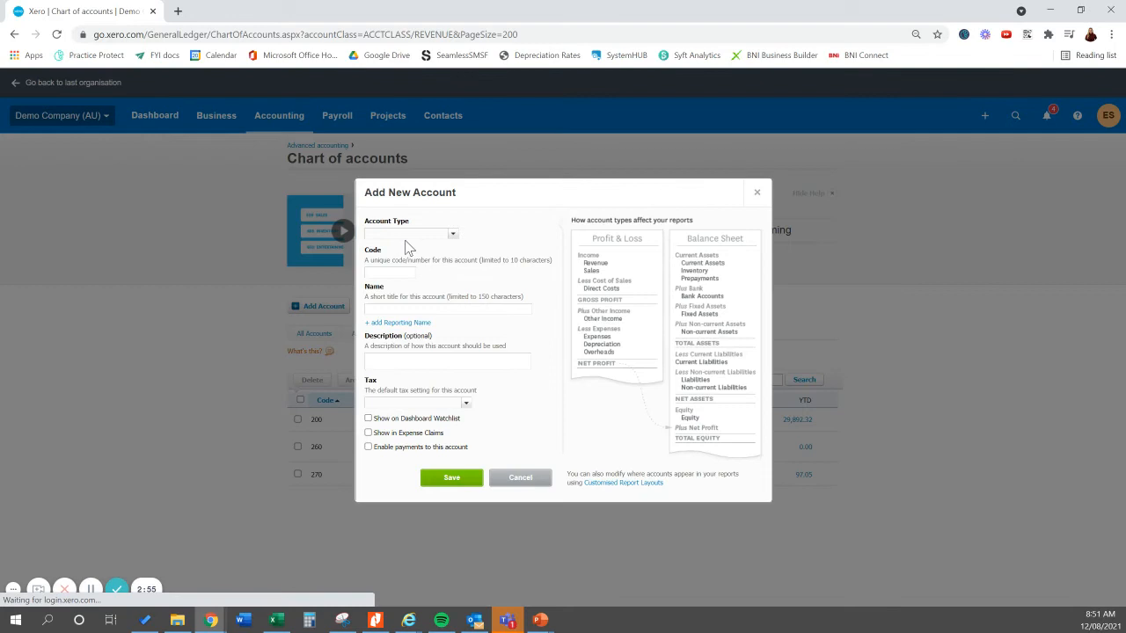
type("oth")
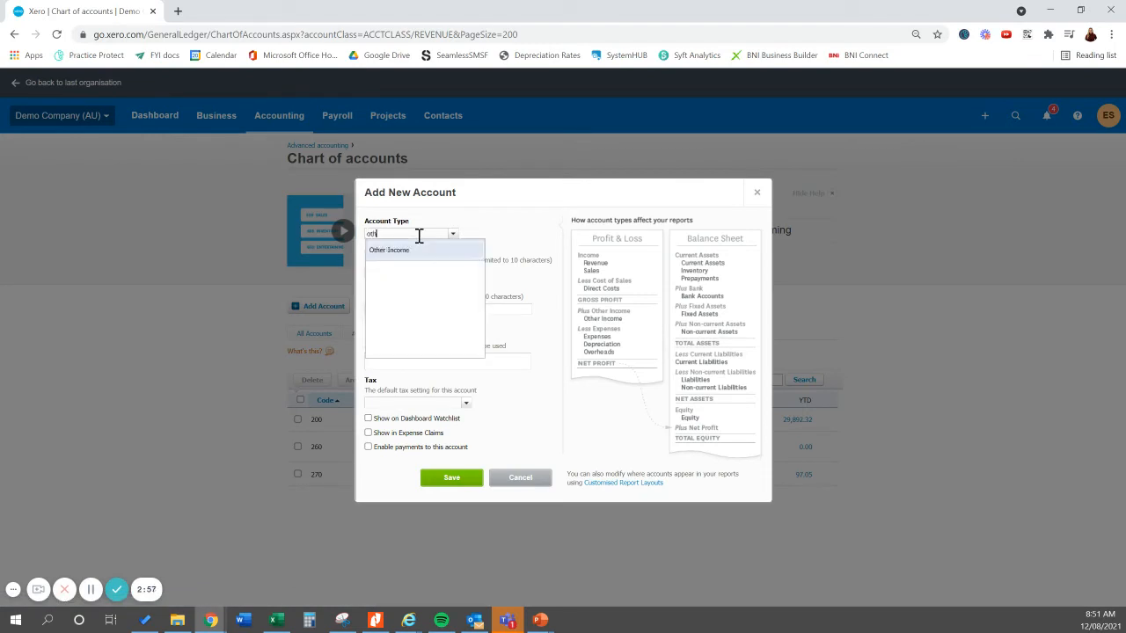
left_click(388, 249)
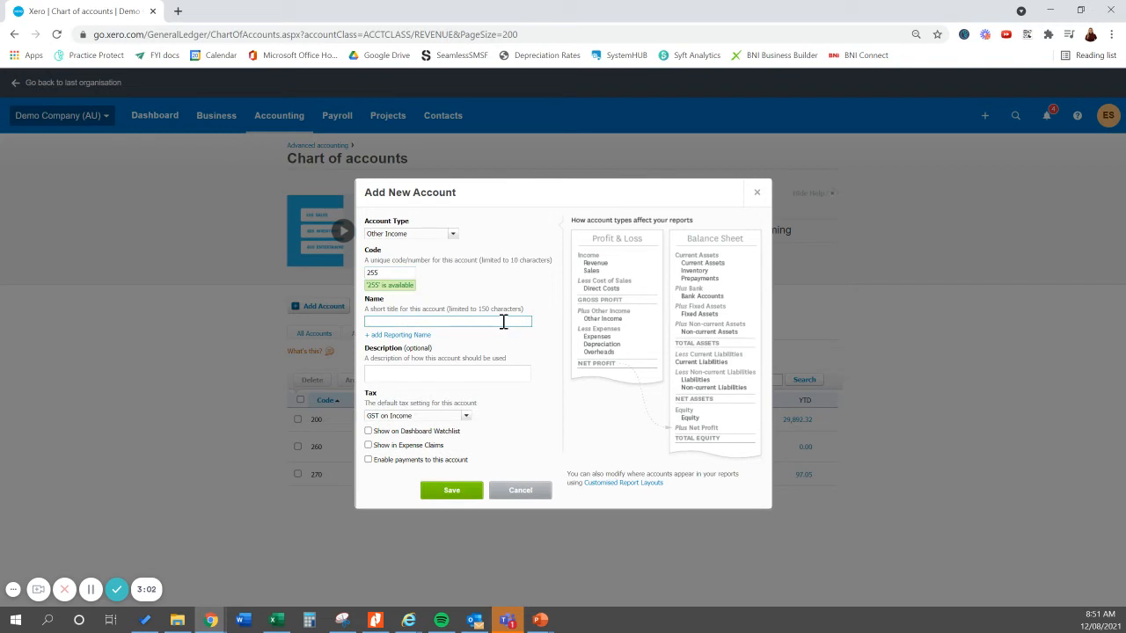
type("Grant (NANE")
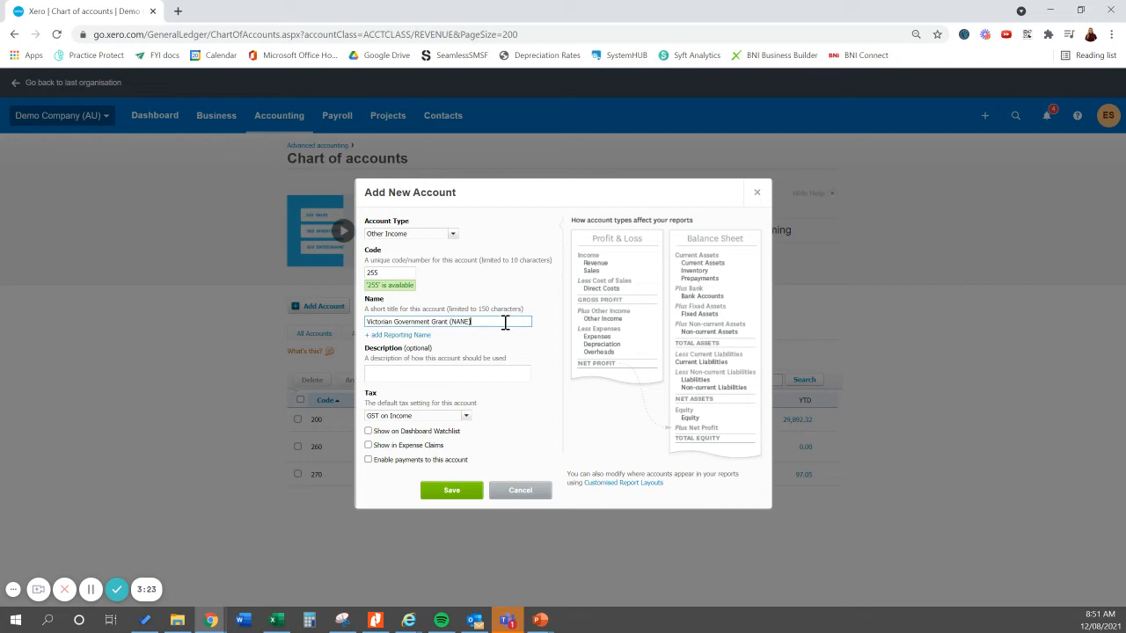
Step: Set the grant account's tax rate to BAS Excluded and save it
double_click(453, 322)
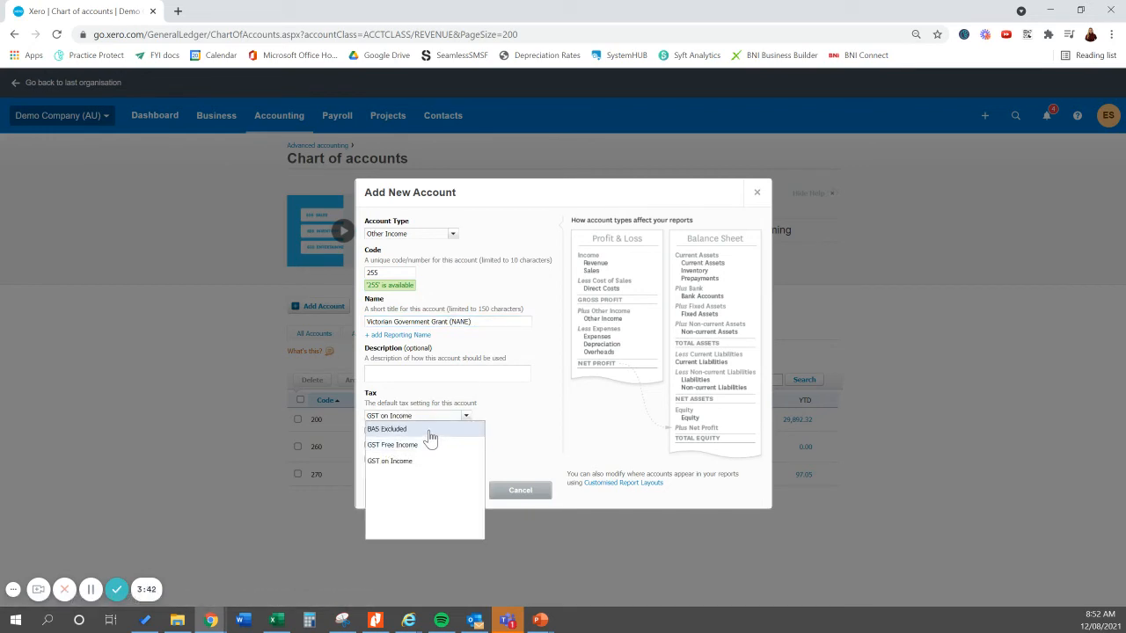
left_click(387, 429)
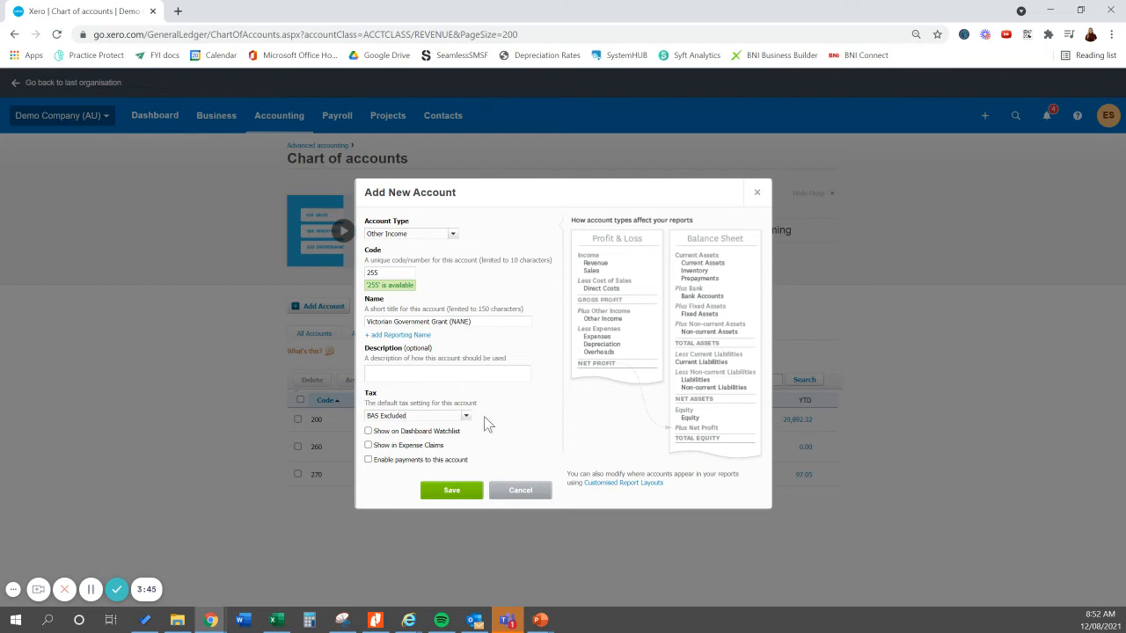
left_click(451, 490)
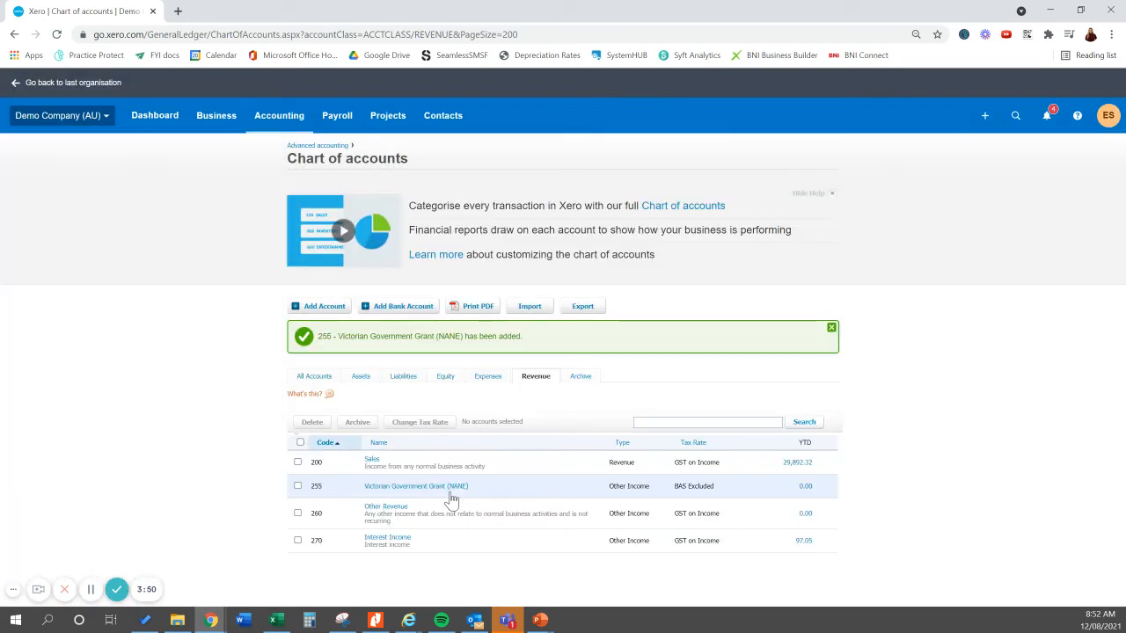
mouse_move(381, 500)
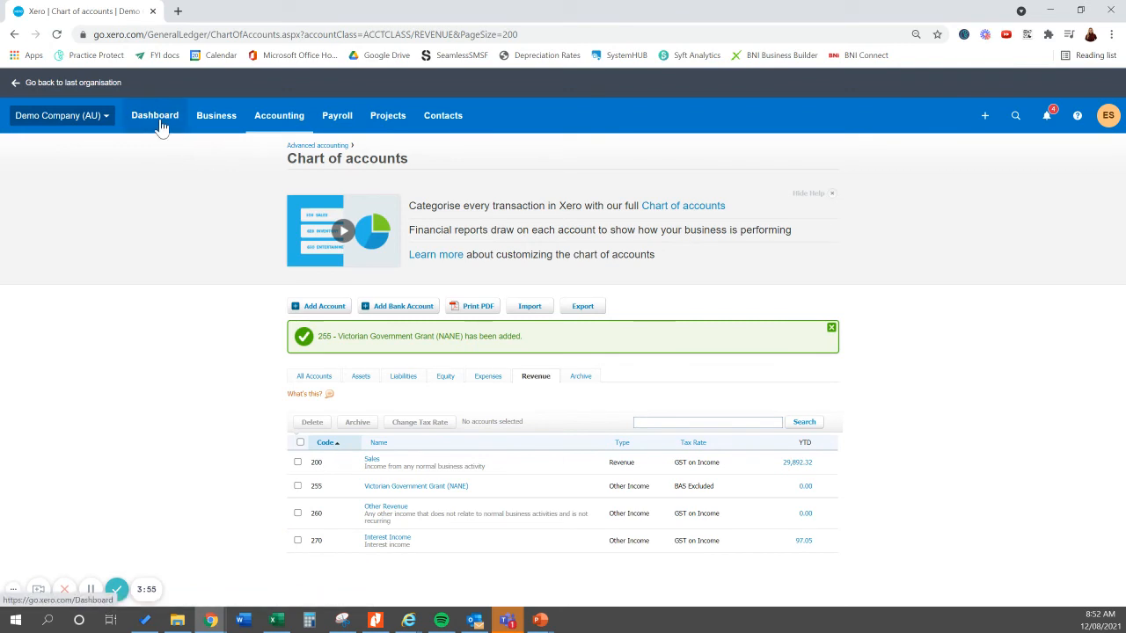
Step: Return to the Business Bank Account reconciliation from the Dashboard
left_click(154, 115)
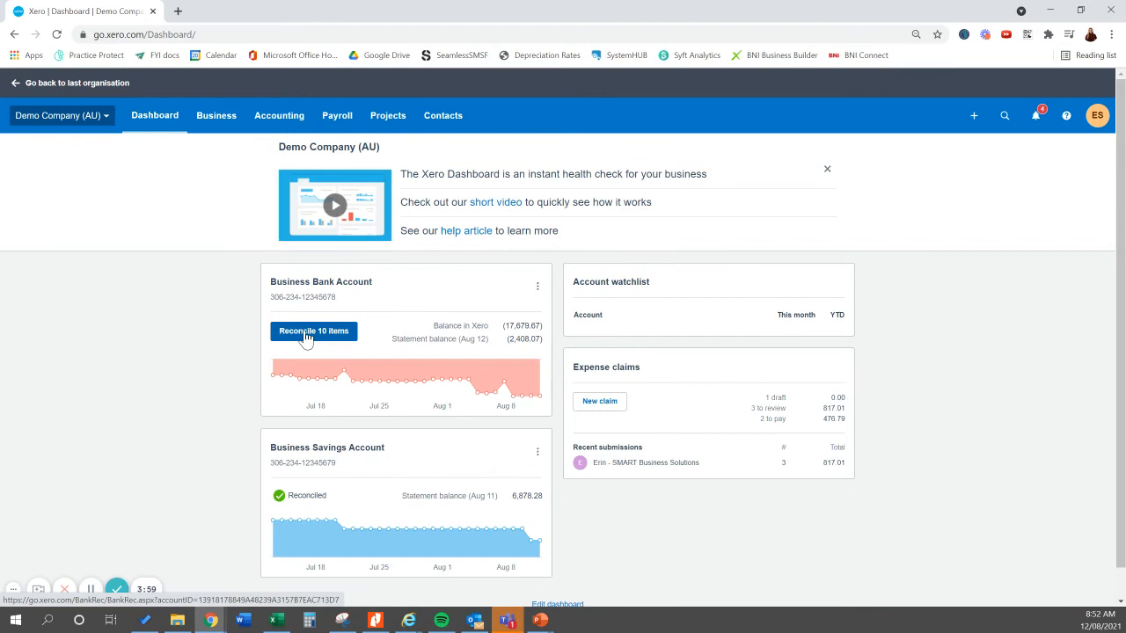
left_click(314, 331)
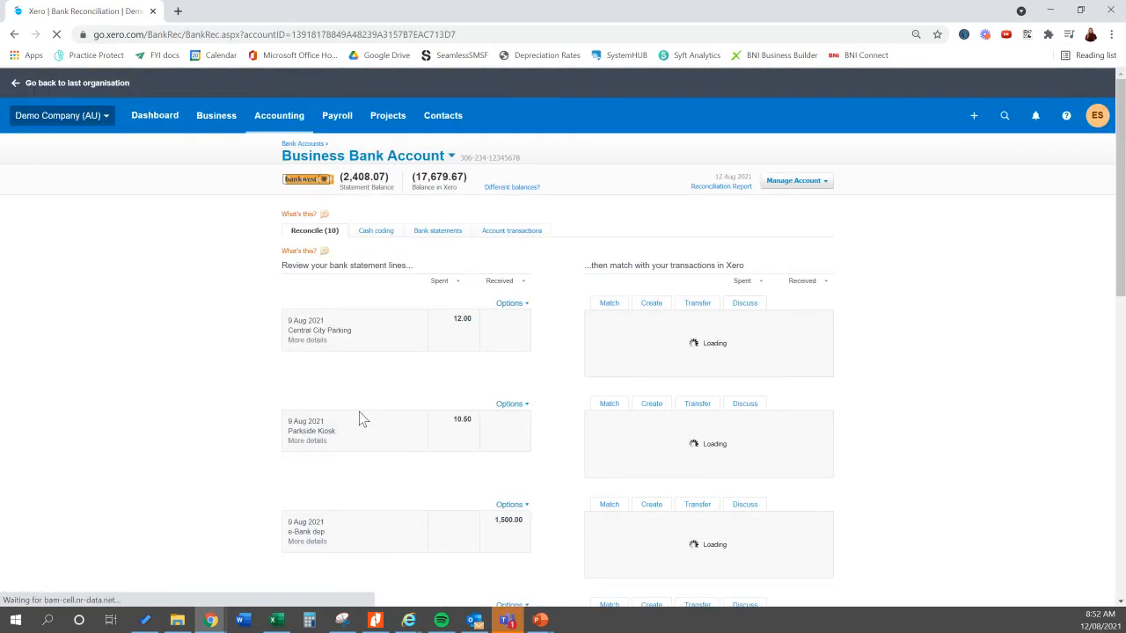
scroll("down", 3)
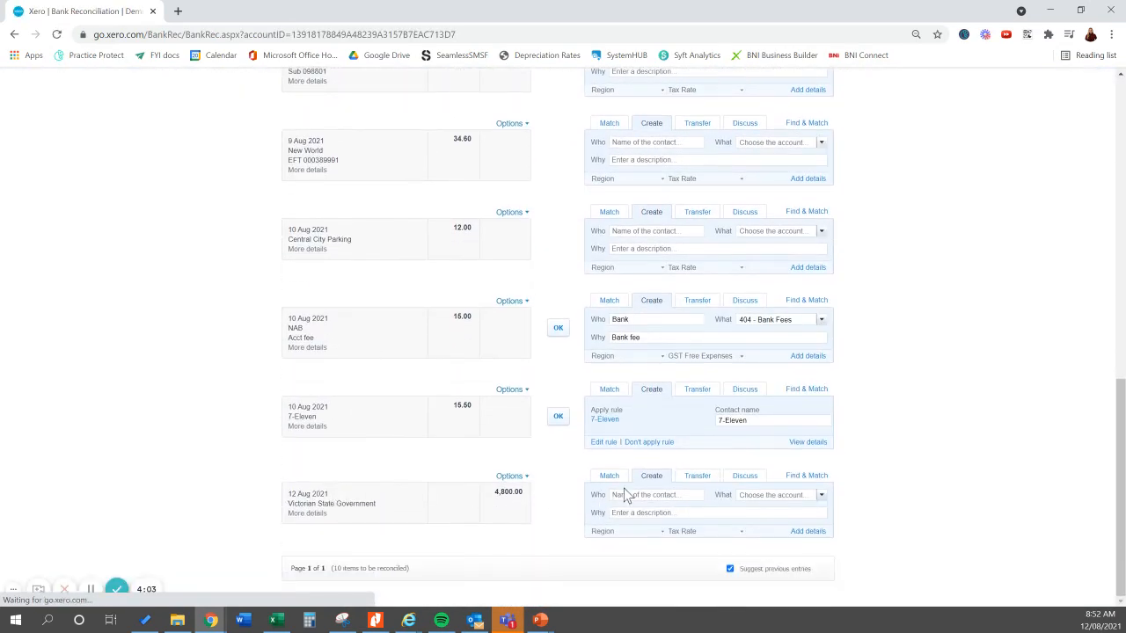
Step: Code the $4,800 line to Victorian State Government and account 255 grant
type("Victoria")
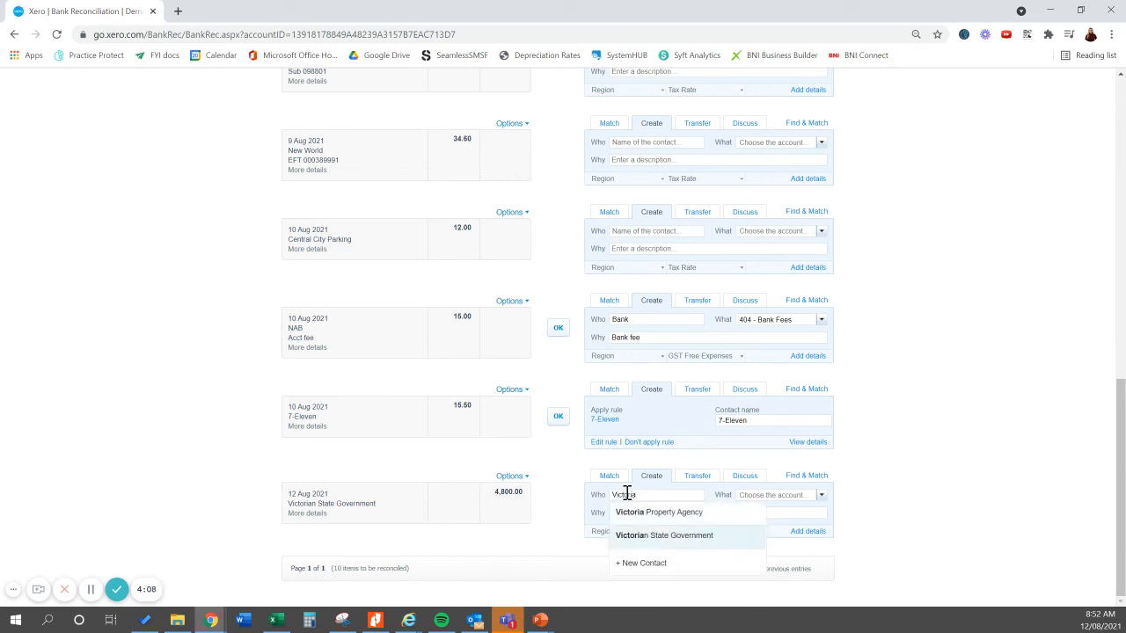
left_click(664, 535)
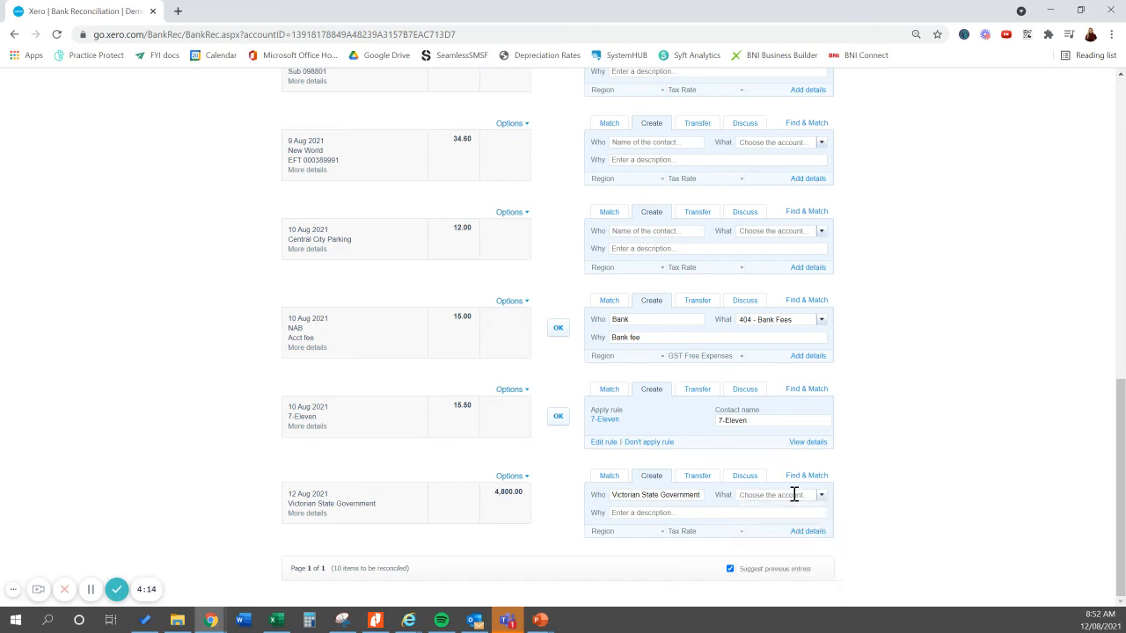
type("255")
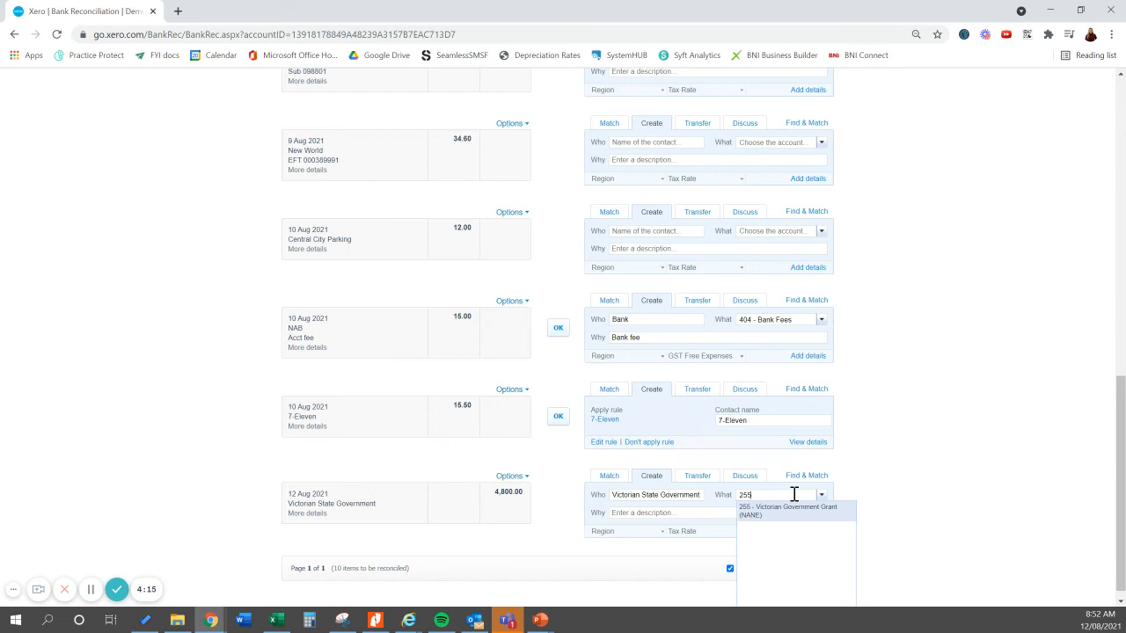
type("grant")
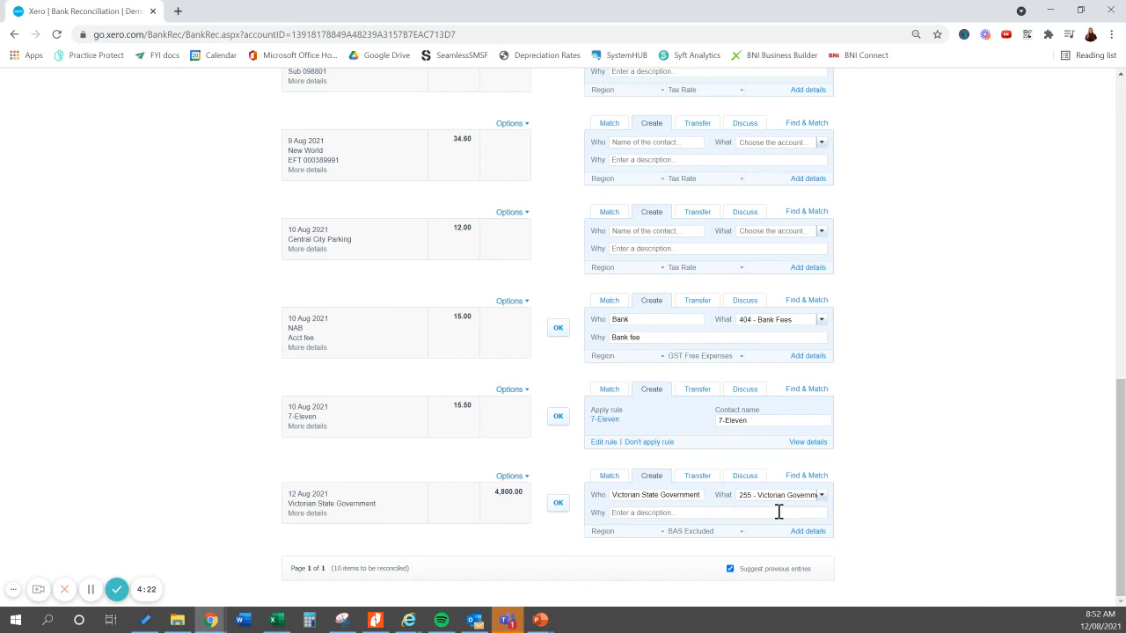
Step: Describe the $4,800 line as Government Grant in the Why field
type("Give")
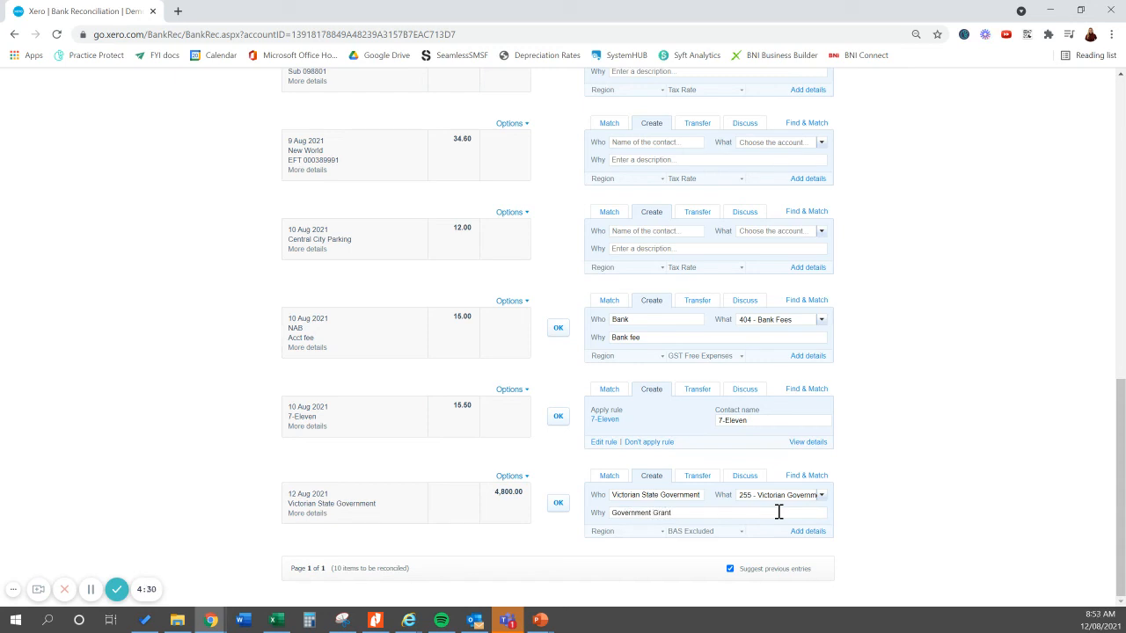
mouse_move(672, 513)
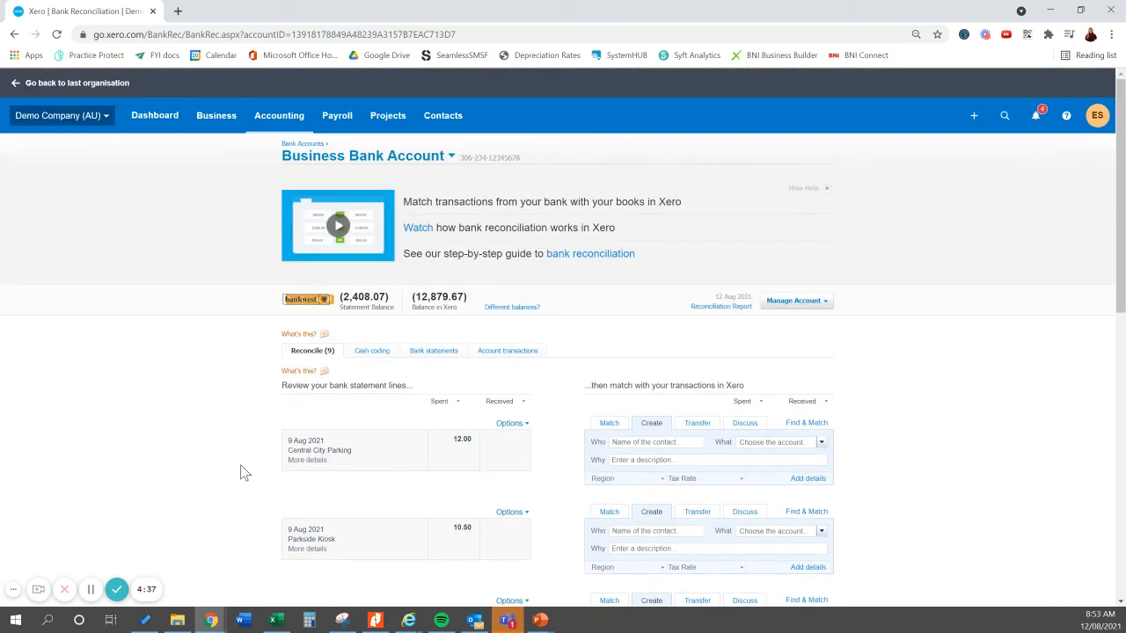
mouse_move(268, 197)
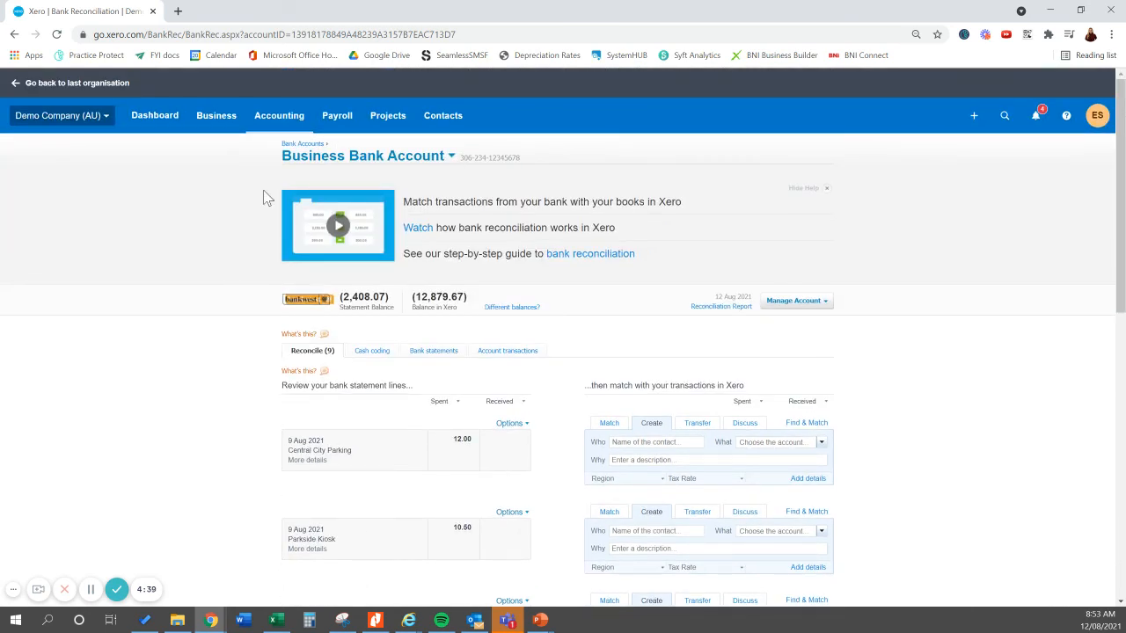
mouse_move(216, 264)
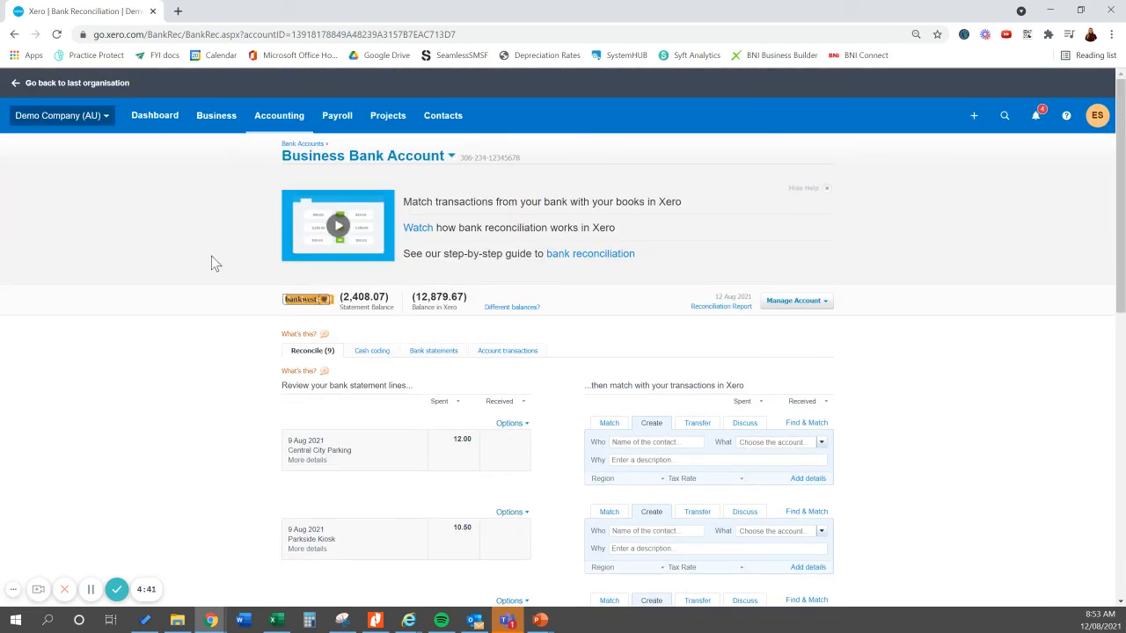